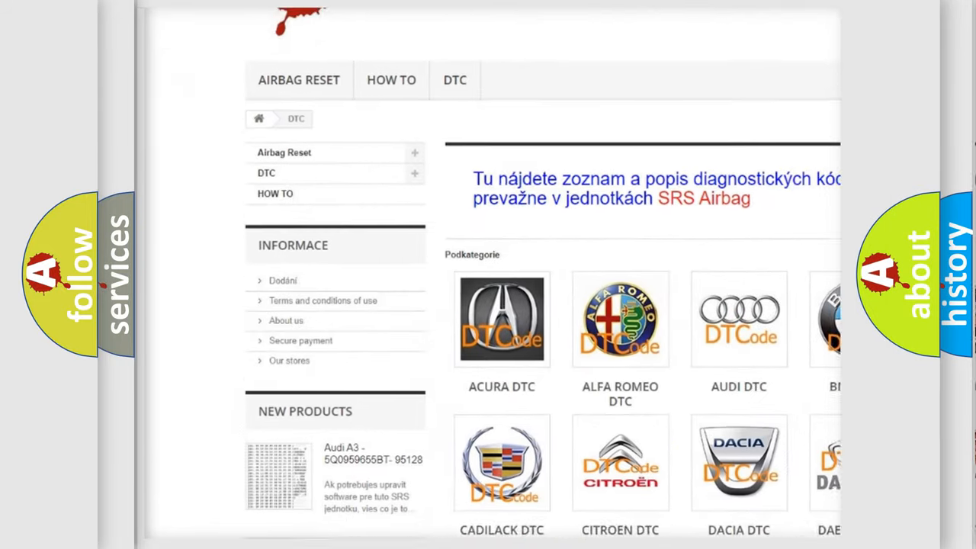
pyautogui.scroll(-3)
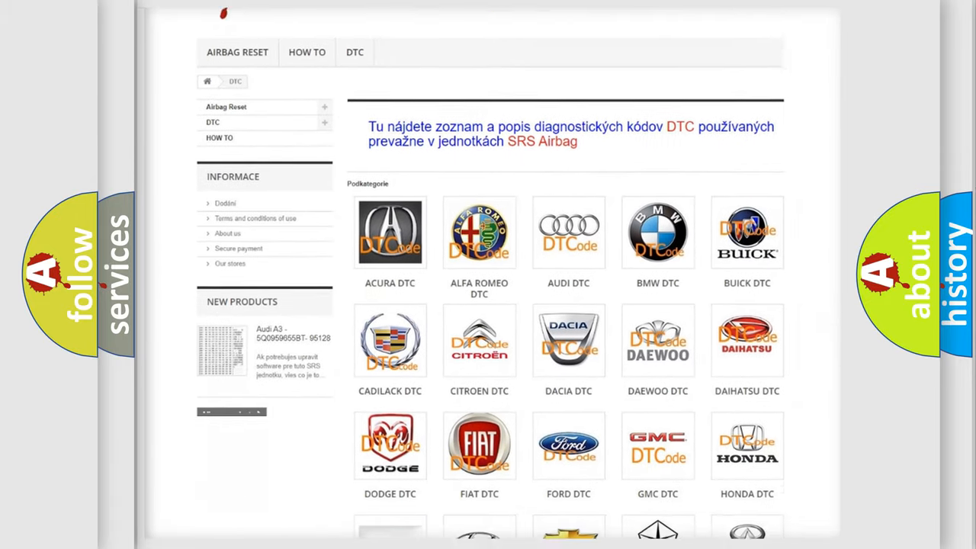
pyautogui.scroll(-3)
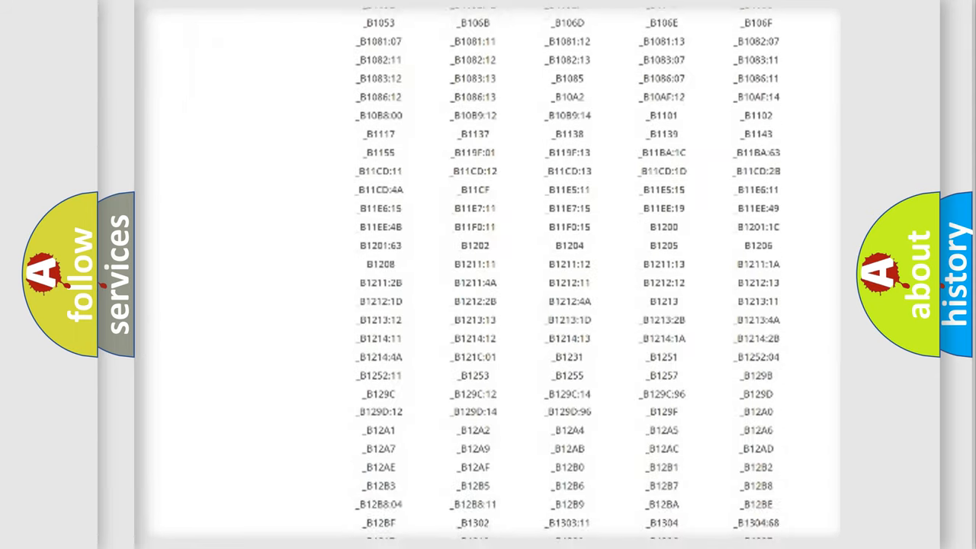
pyautogui.scroll(-3)
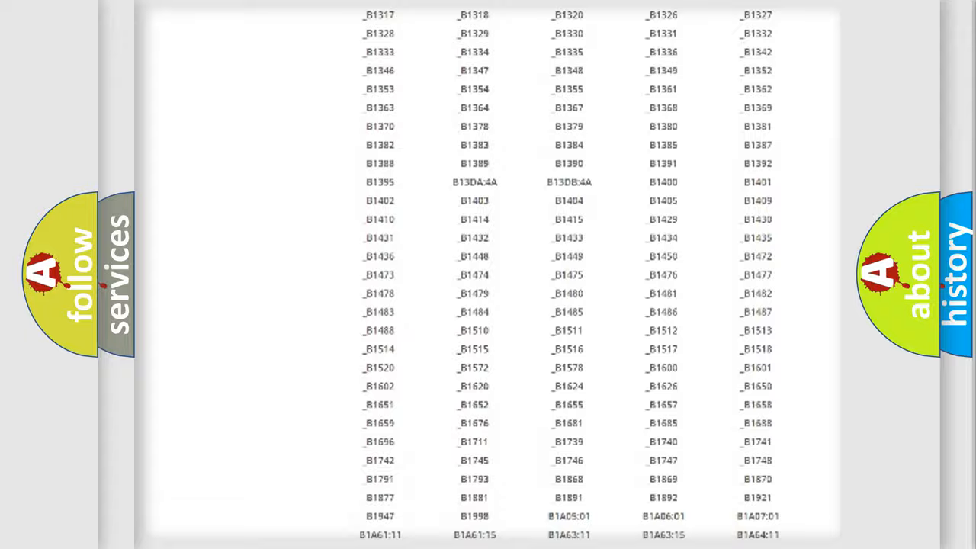